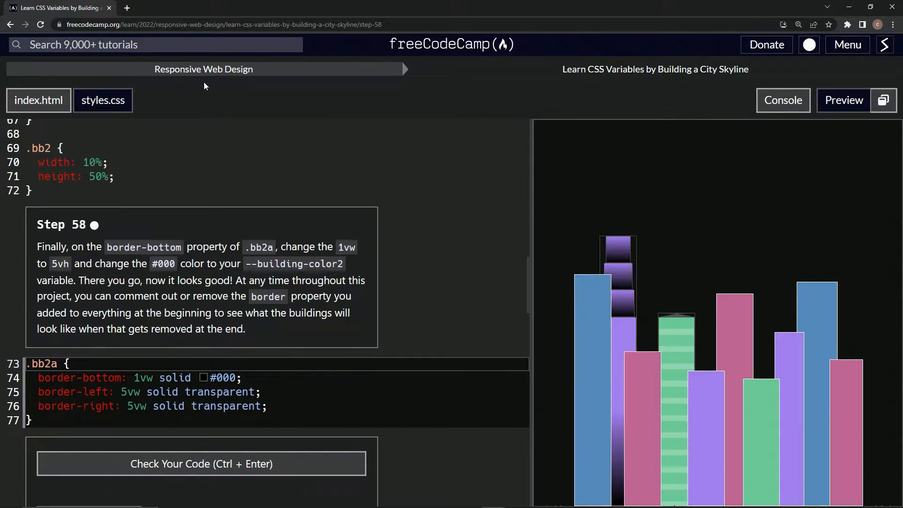
mouse_move(594, 88)
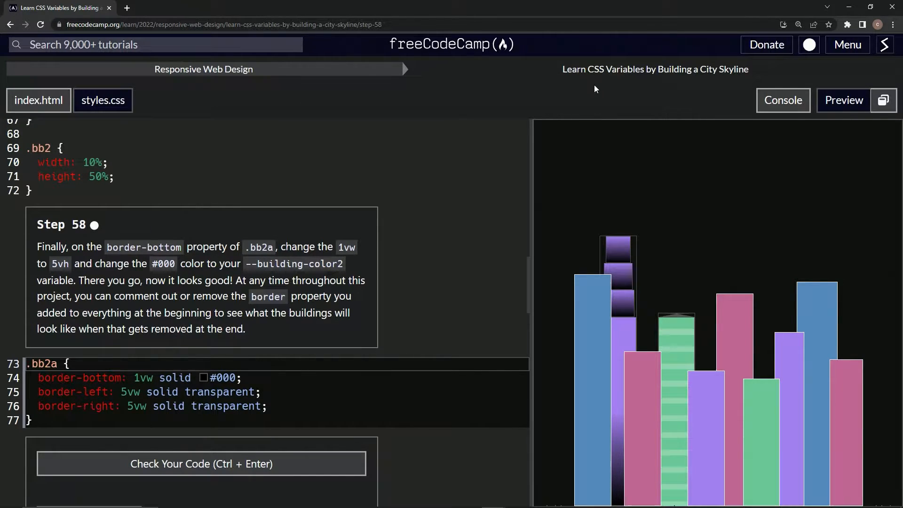
mouse_move(749, 87)
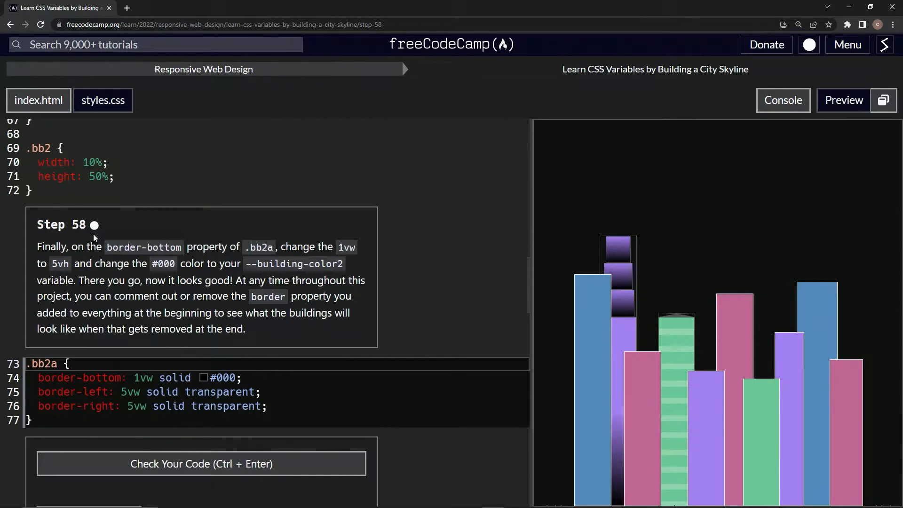
mouse_move(88, 250)
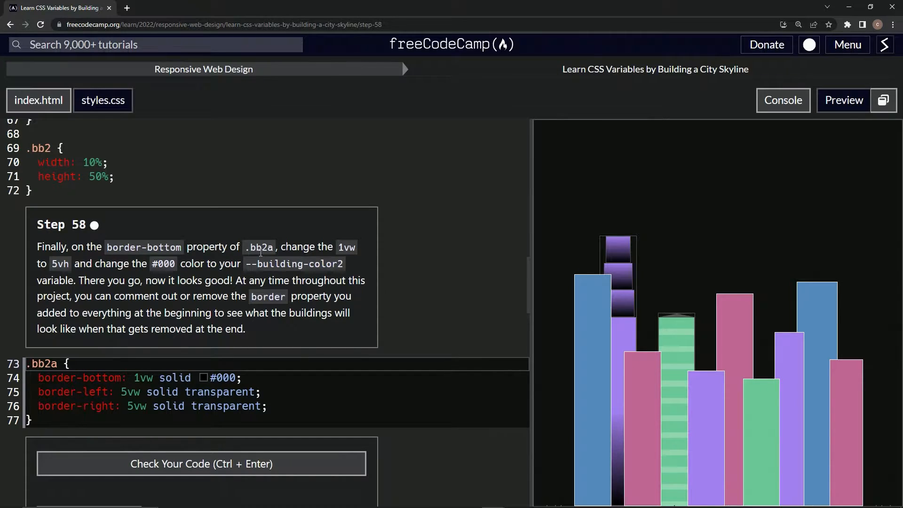
mouse_move(337, 255)
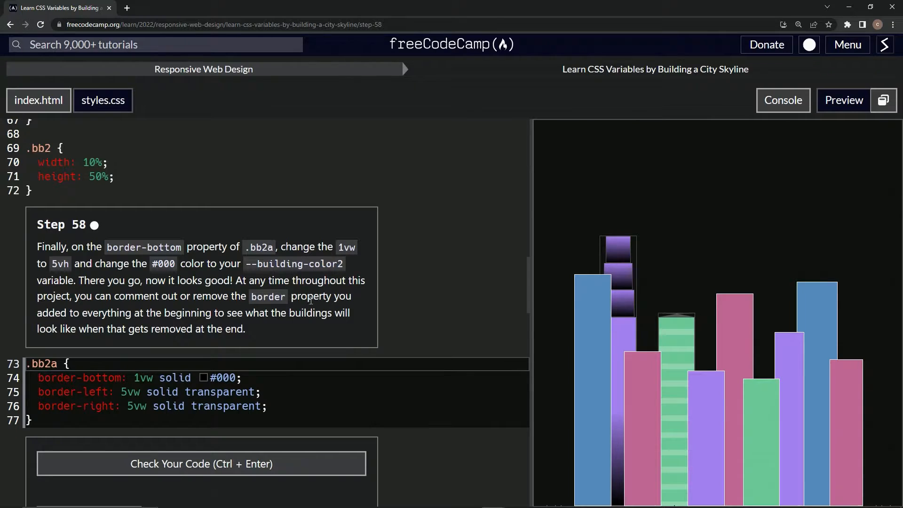
mouse_move(336, 307)
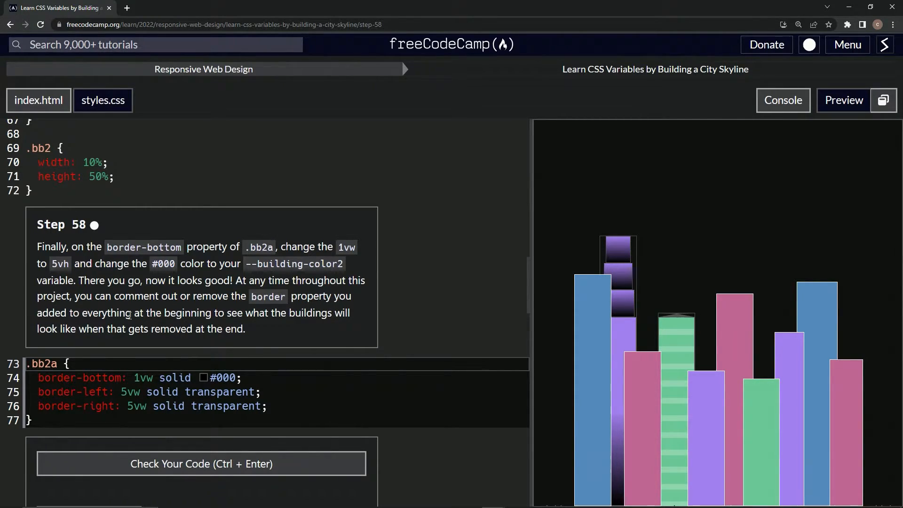
mouse_move(281, 326)
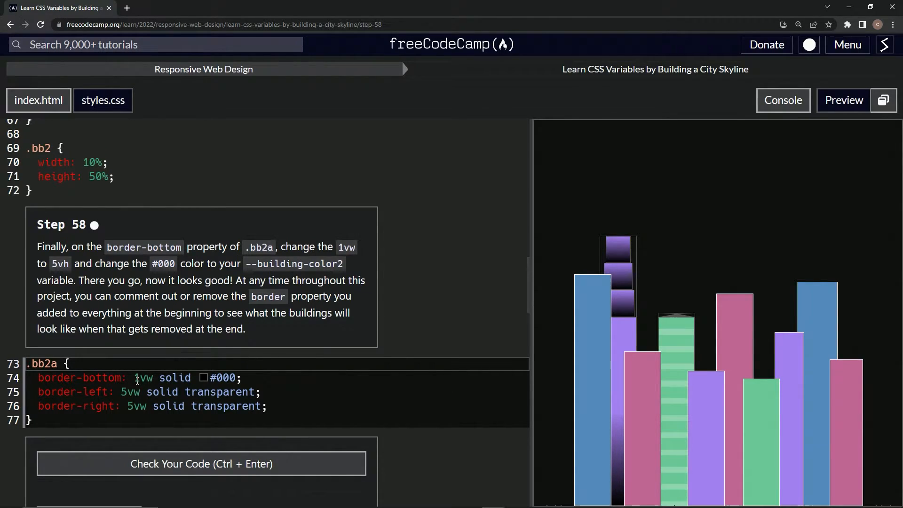
Step: Change .bb2a border-bottom width toward 5vh and its color to var(--building-color2)
double_click(142, 377)
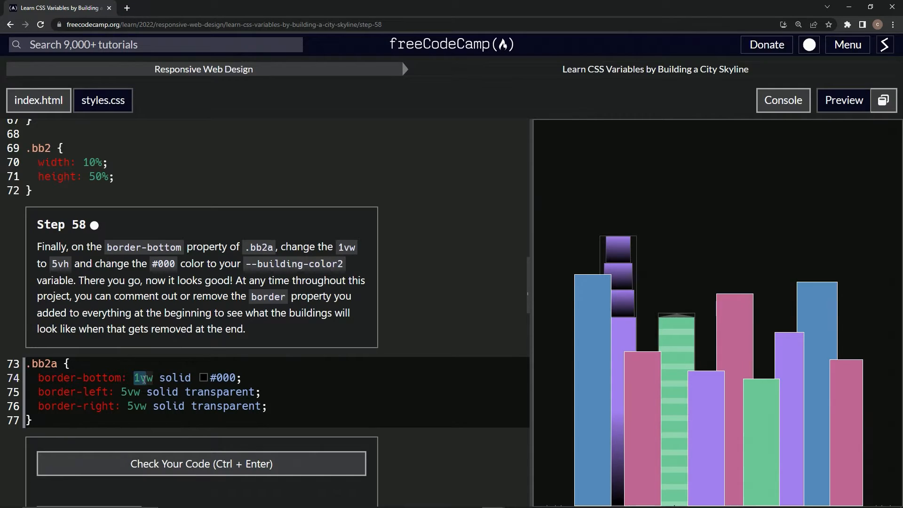
type("5vh")
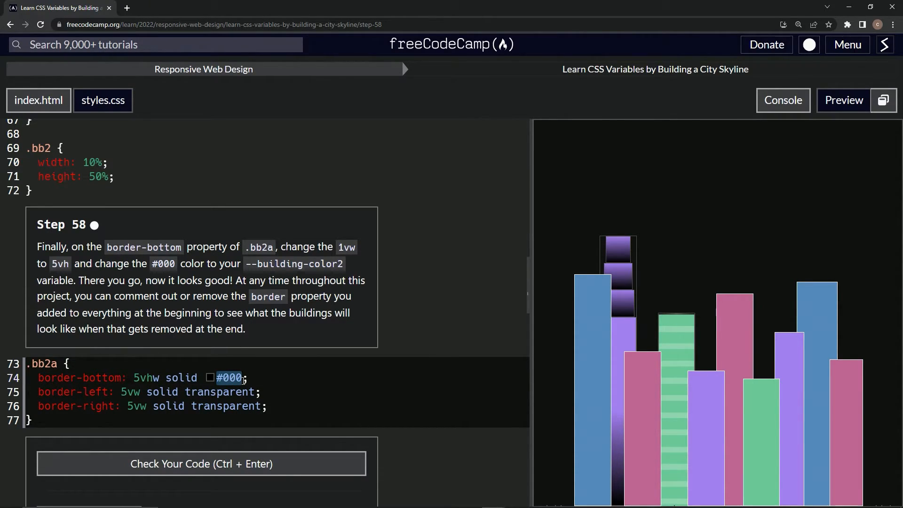
type("var()")
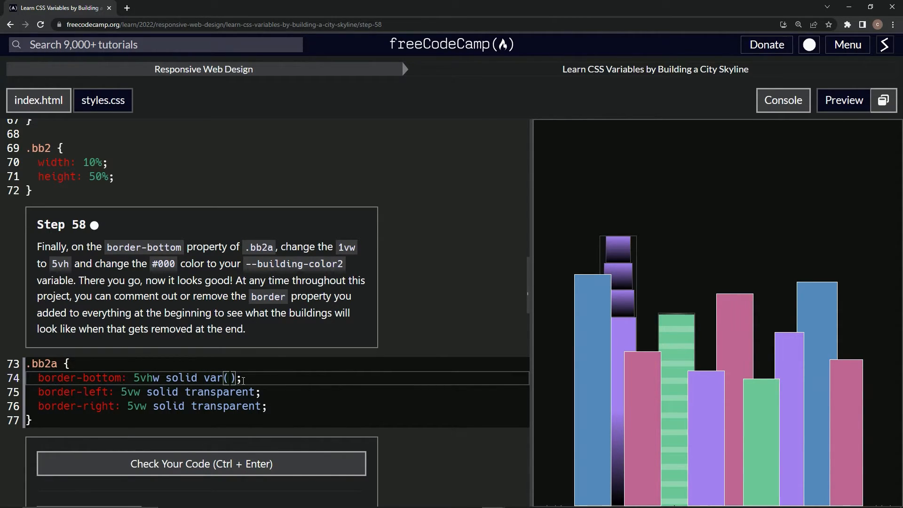
type("99")
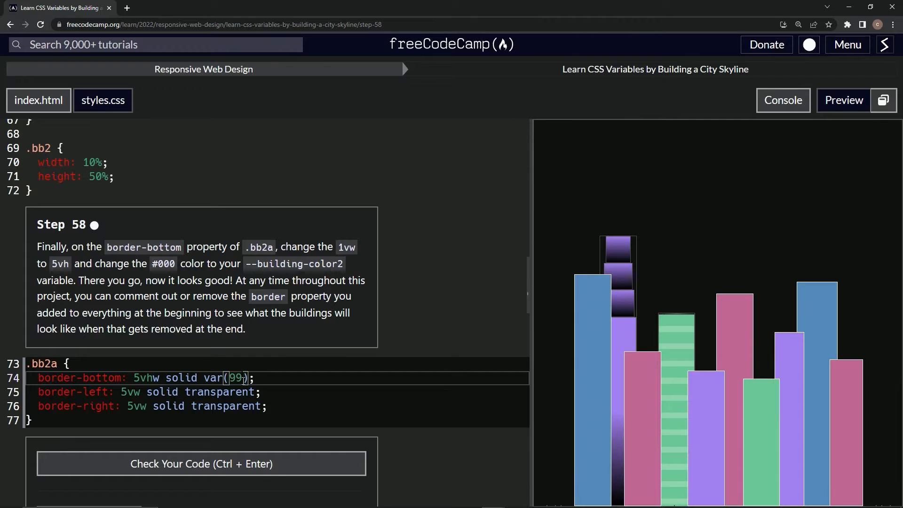
type("--building-color2")
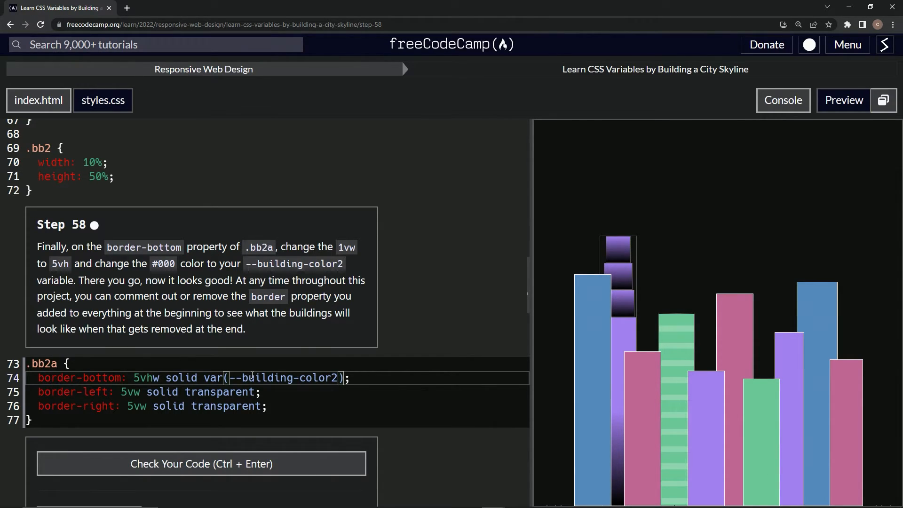
mouse_move(666, 333)
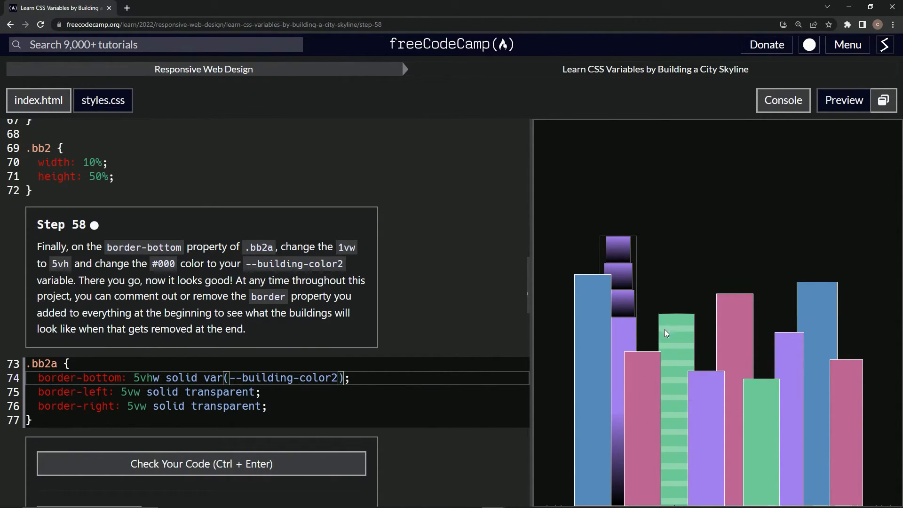
mouse_move(668, 317)
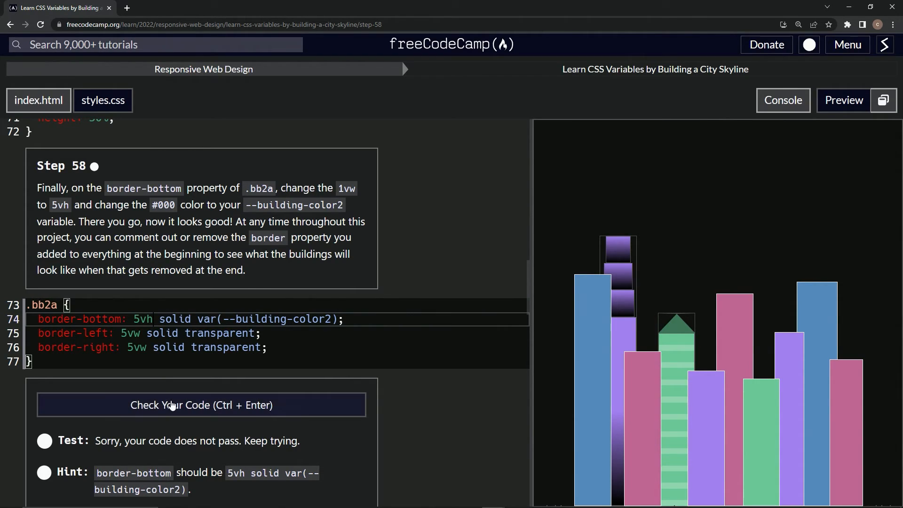
mouse_move(693, 333)
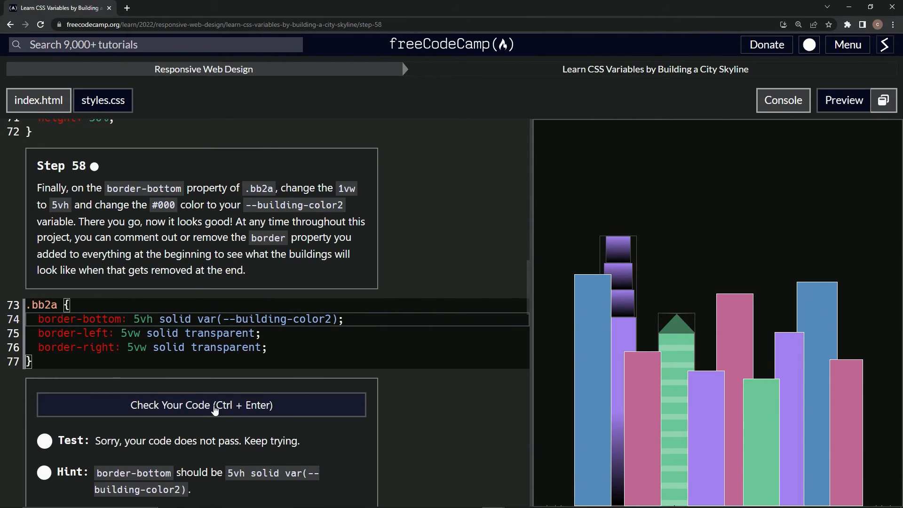
Step: Check the corrected 5vh border code, submit it, and advance to Step 59
left_click(202, 404)
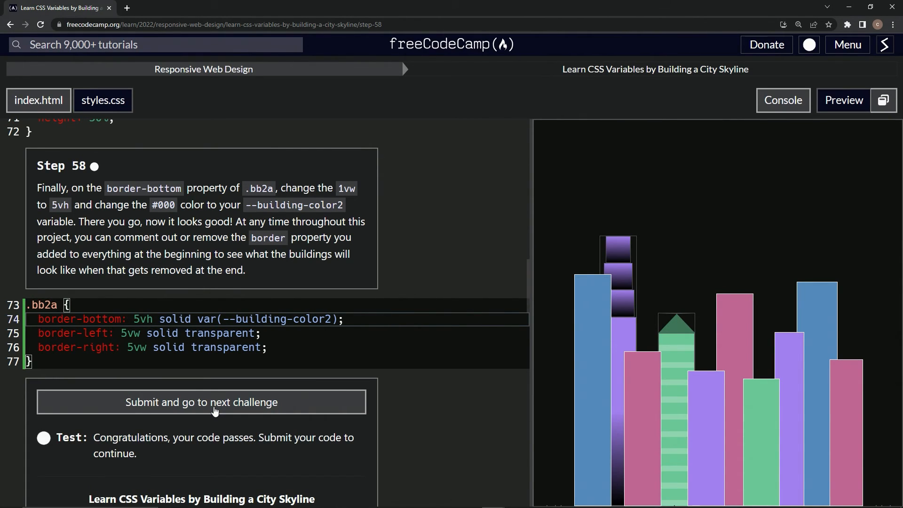
left_click(201, 402)
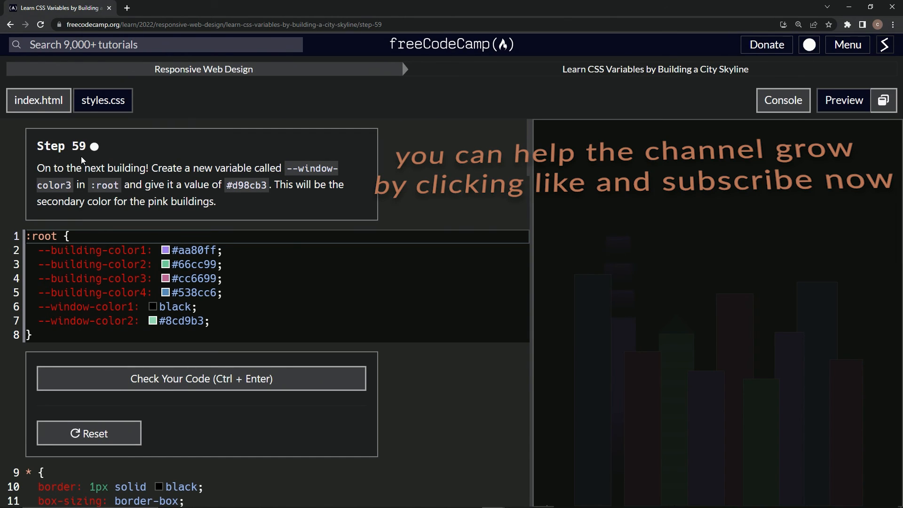
mouse_move(364, 150)
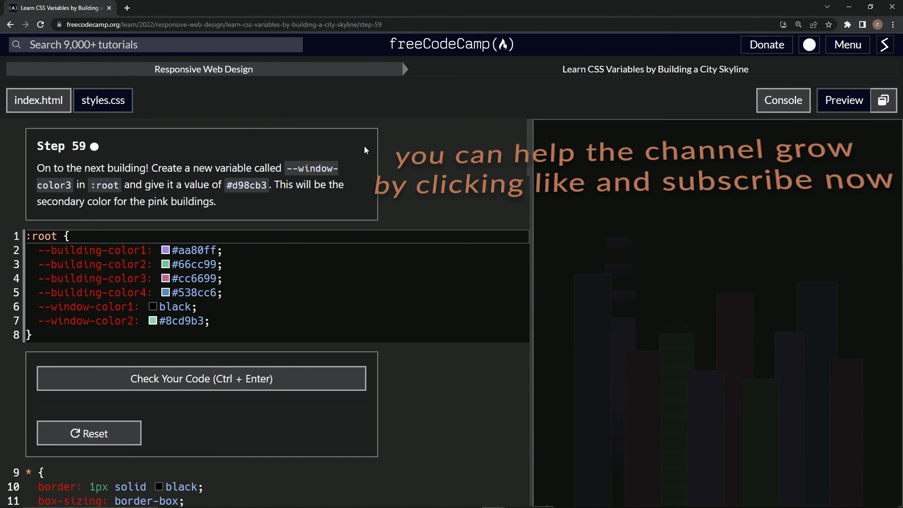